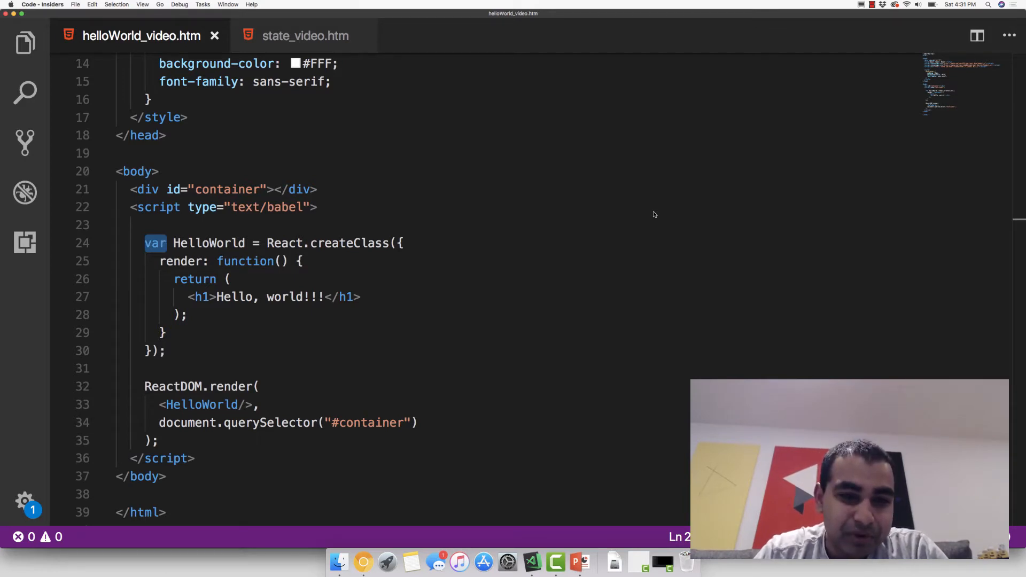
Step: Switch to Chrome to view helloWorld_video.htm and its 'React.createClass is not a function' error
click(166, 243)
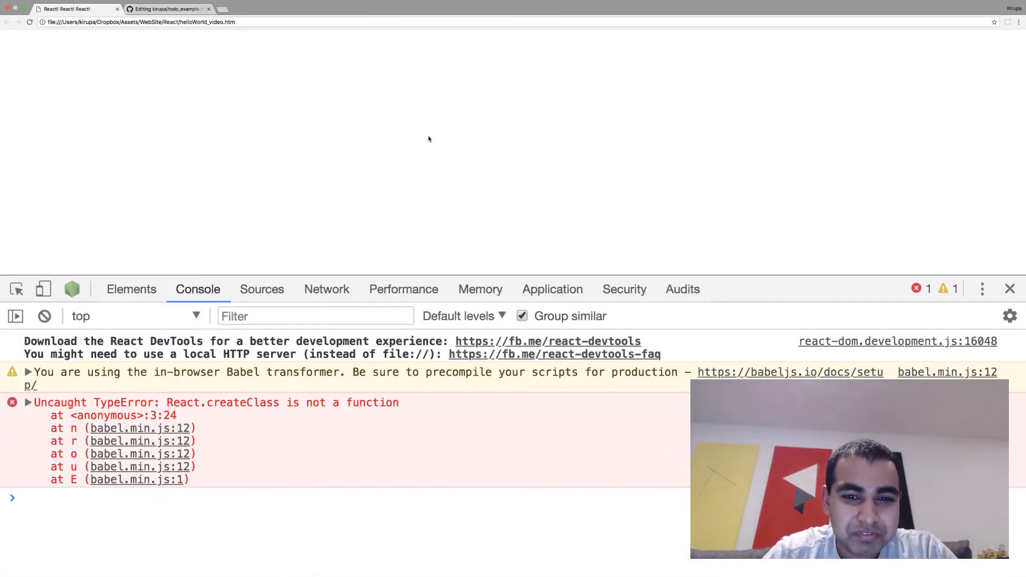
mouse_move(260, 205)
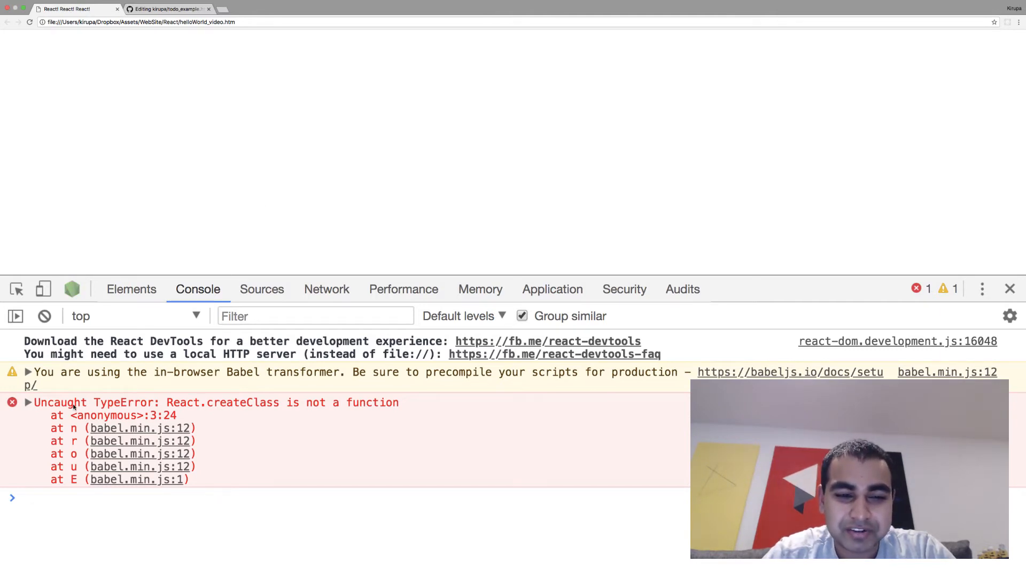
mouse_move(243, 434)
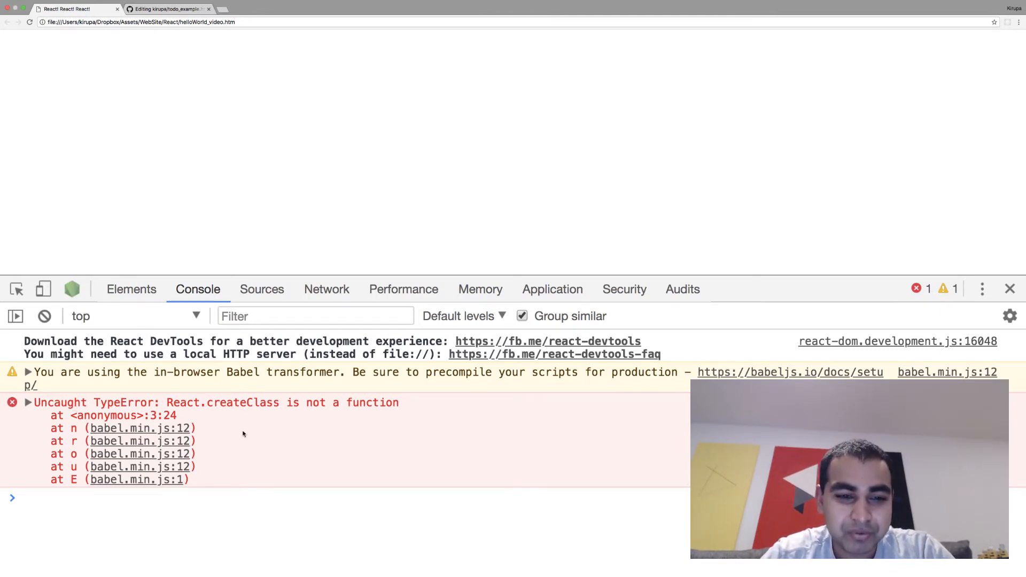
mouse_move(553, 128)
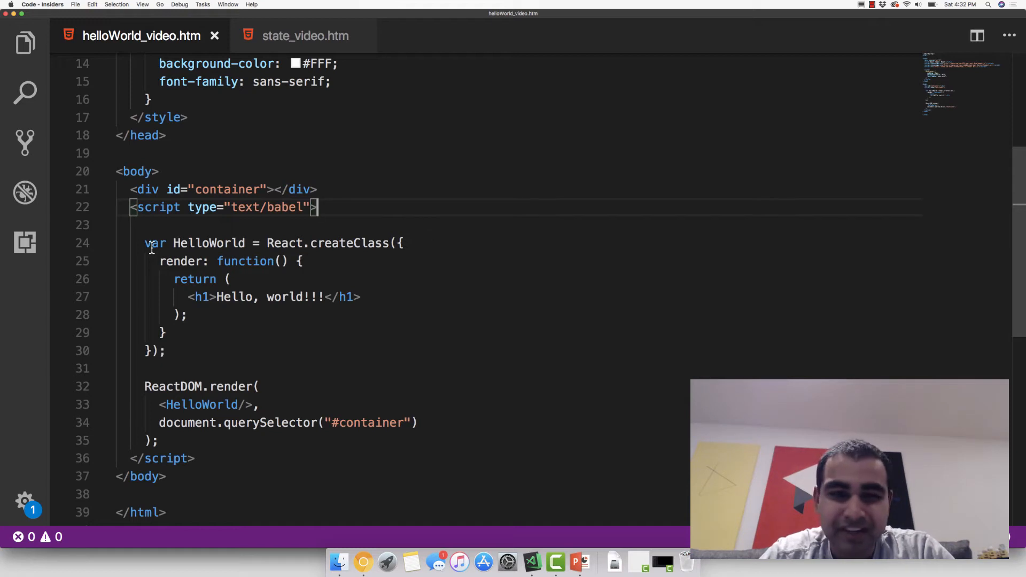
Step: Change 'var HelloWorld = React.createClass({' to 'class HelloWorld extends React.Component {'
double_click(155, 243)
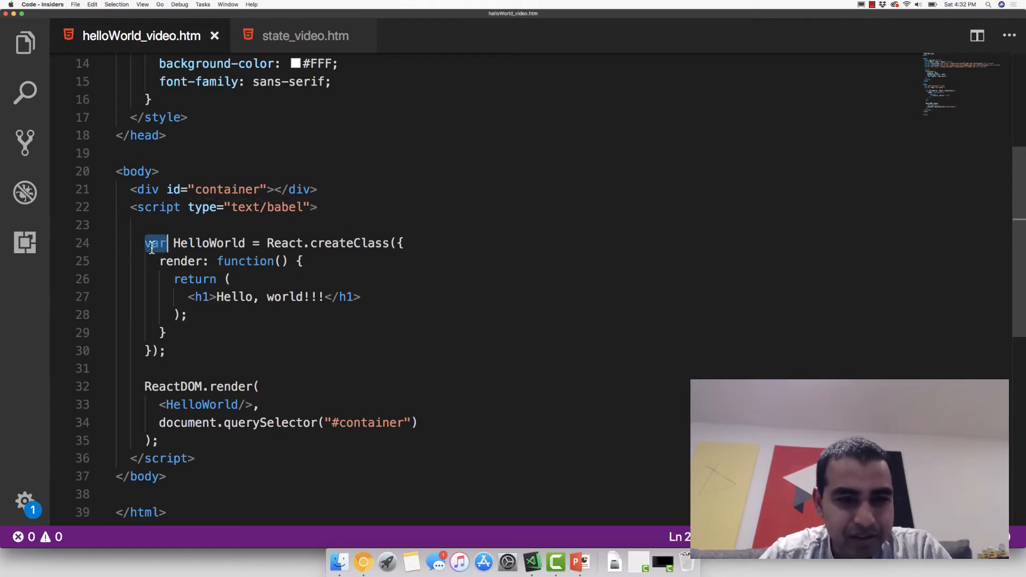
text(class)
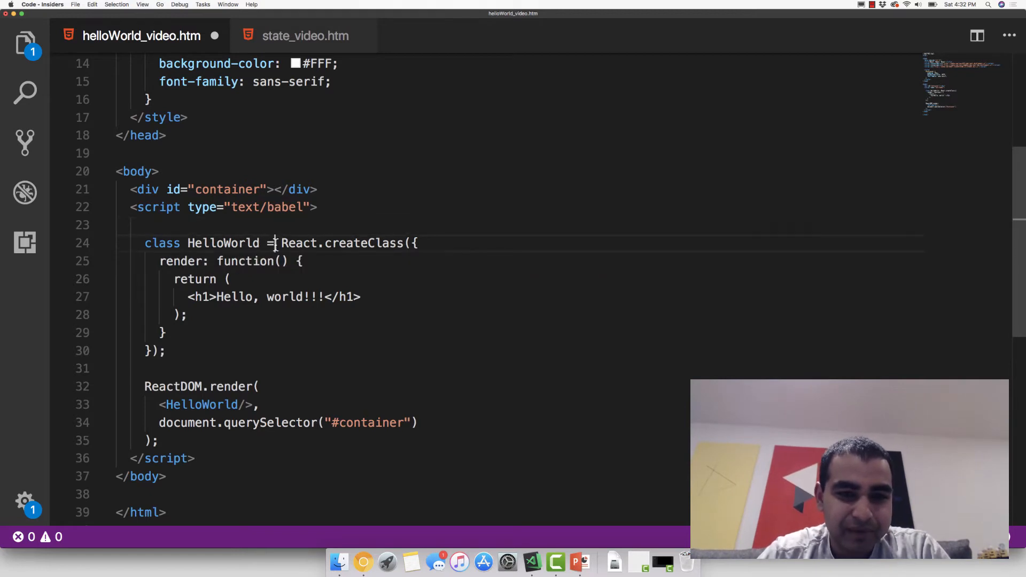
text(extends)
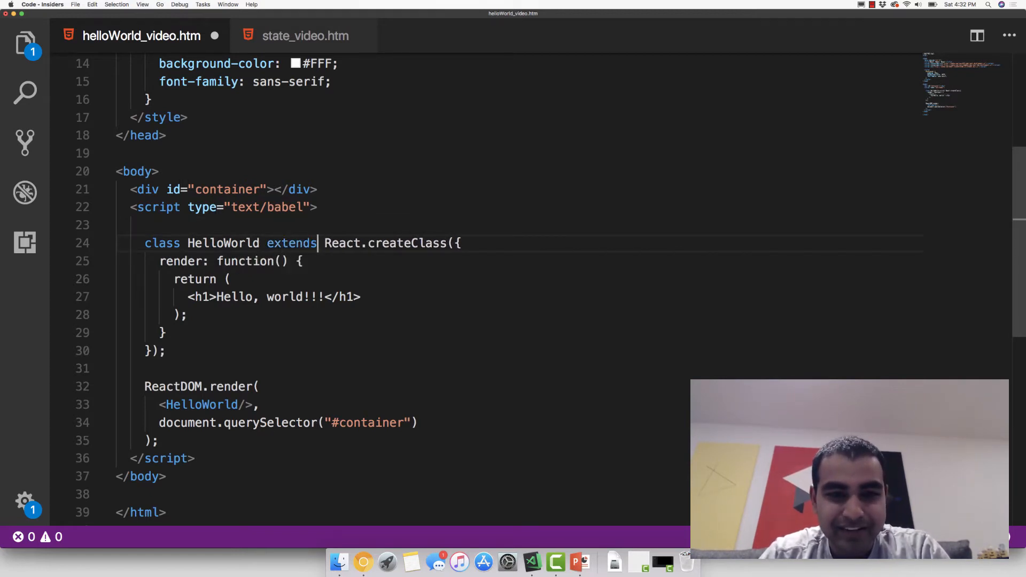
double_click(342, 243)
text(Component )
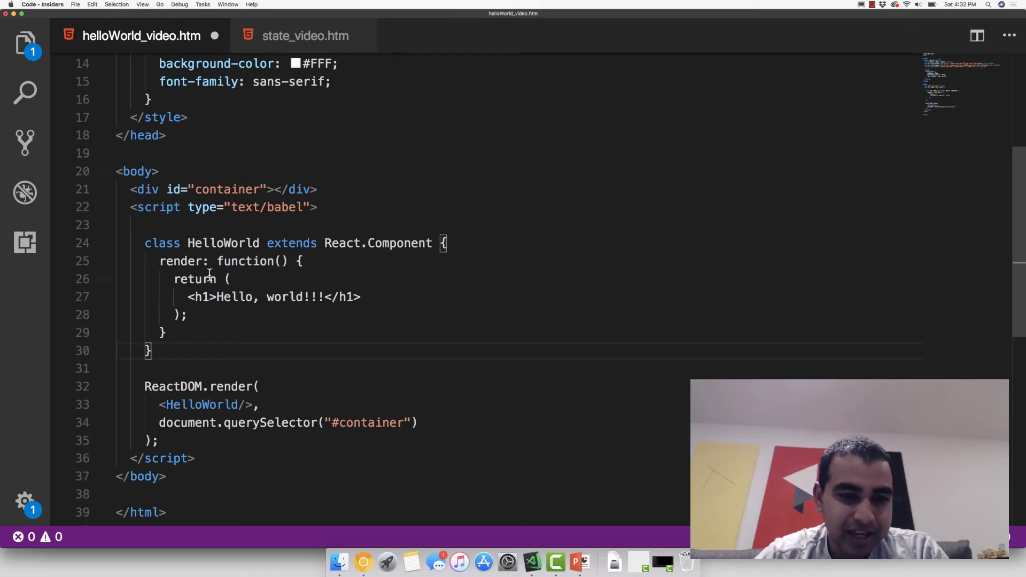
double_click(161, 243)
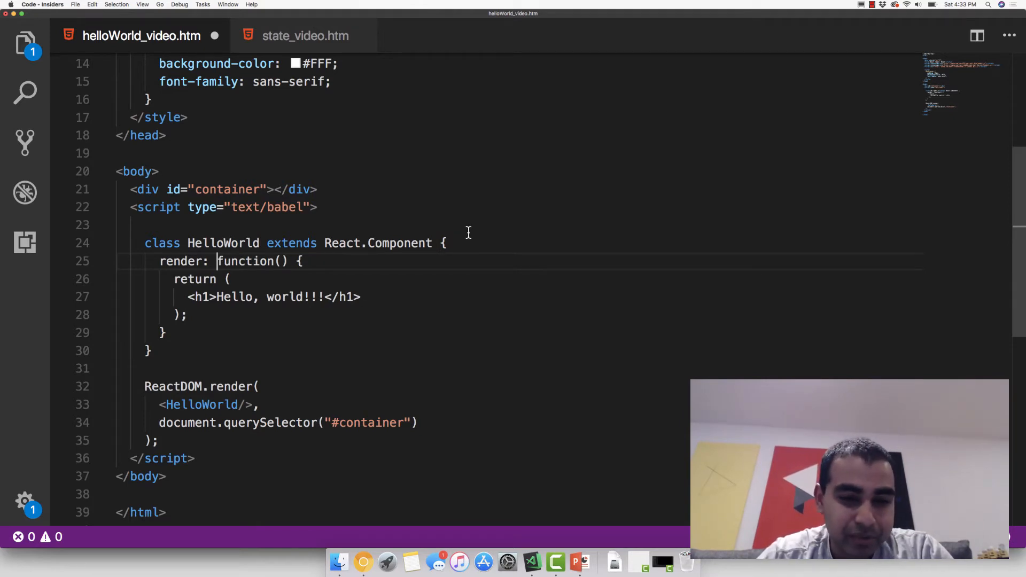
Step: Strip the colon and 'function' keyword so the method reads render() {
key(Backspace)
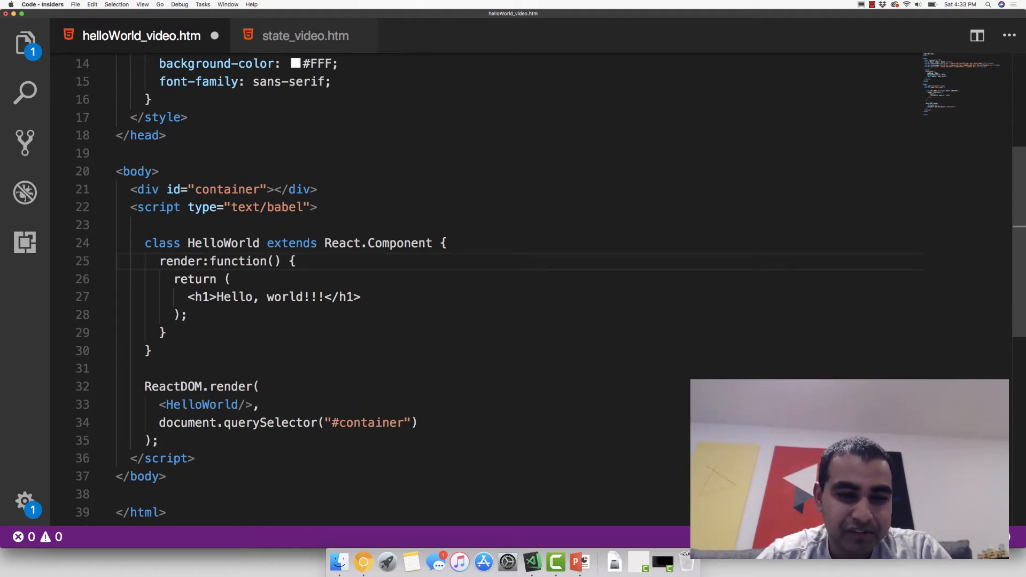
double_click(238, 261)
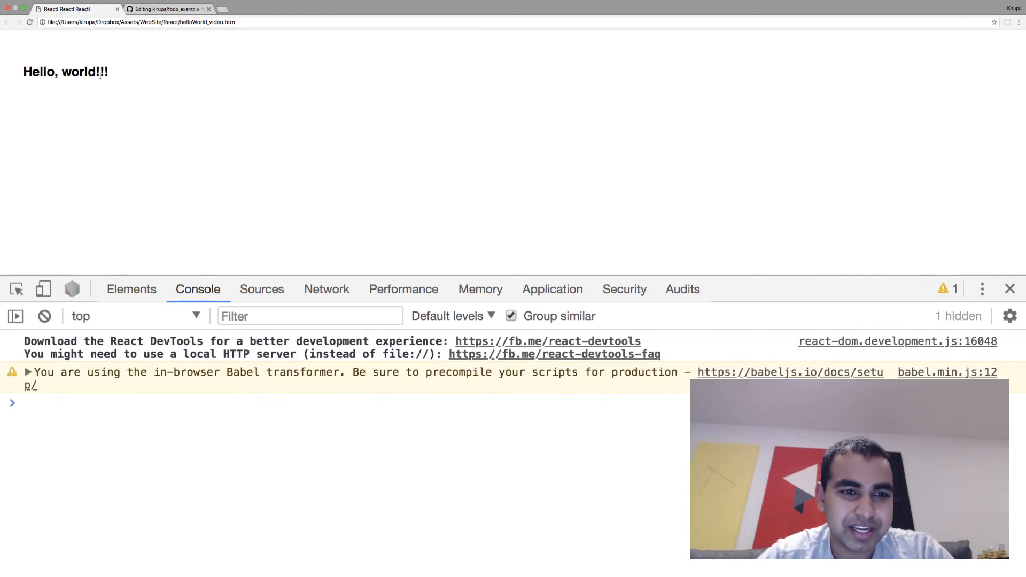
Step: Reload the Chrome page so it renders 'Hello, world!!!' without the createClass error
key(ctrl+plus)
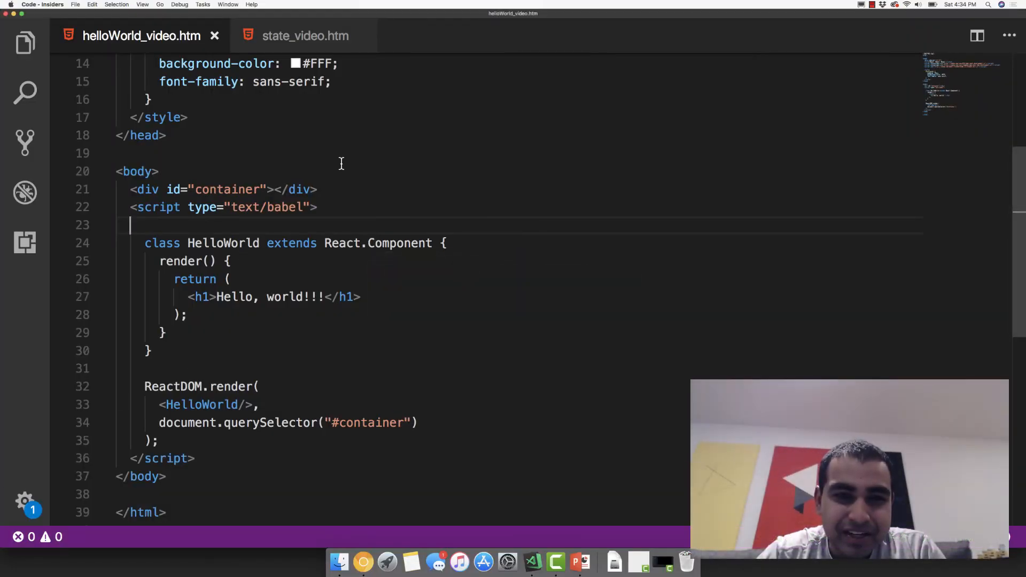
Step: Show state_video.htm scrolled down to the TodoList class constructor
click(304, 36)
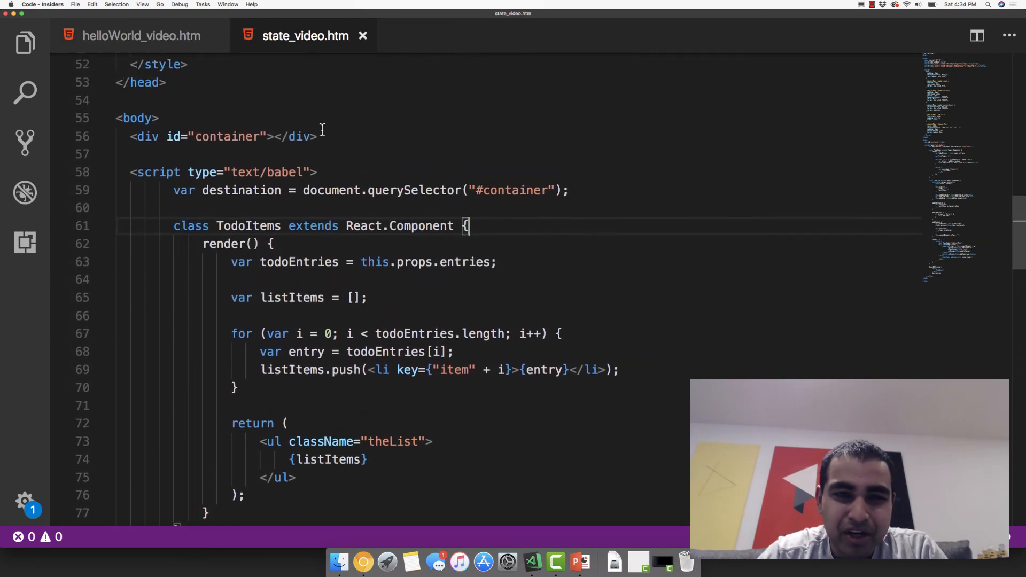
scroll(down, 3)
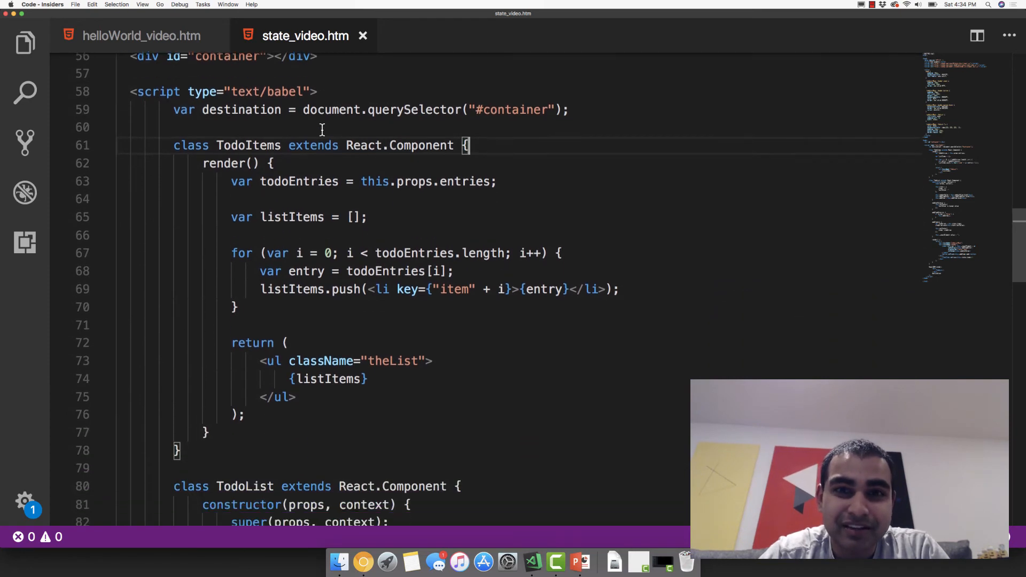
scroll(down, 3)
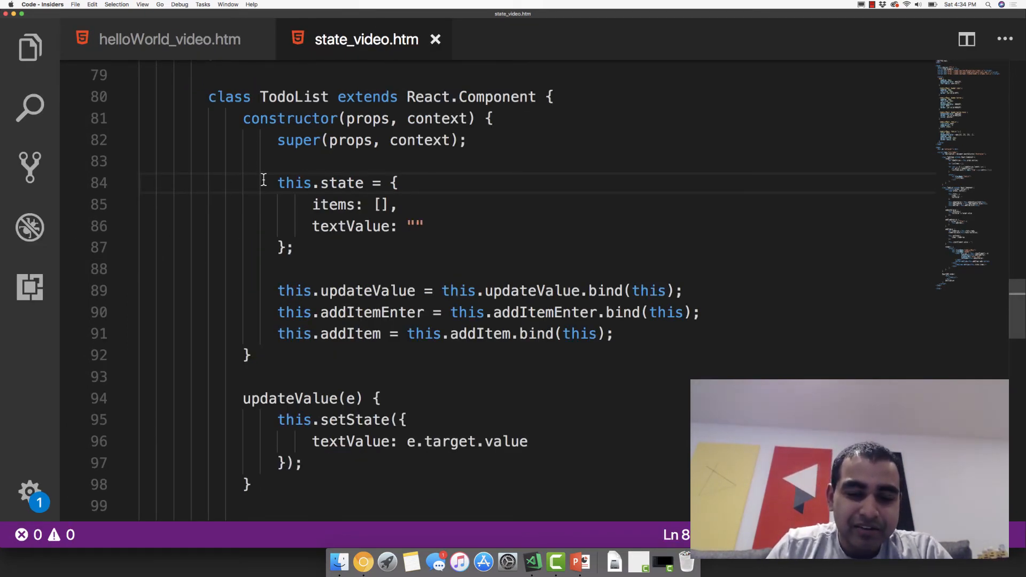
drag(277, 182, 295, 248)
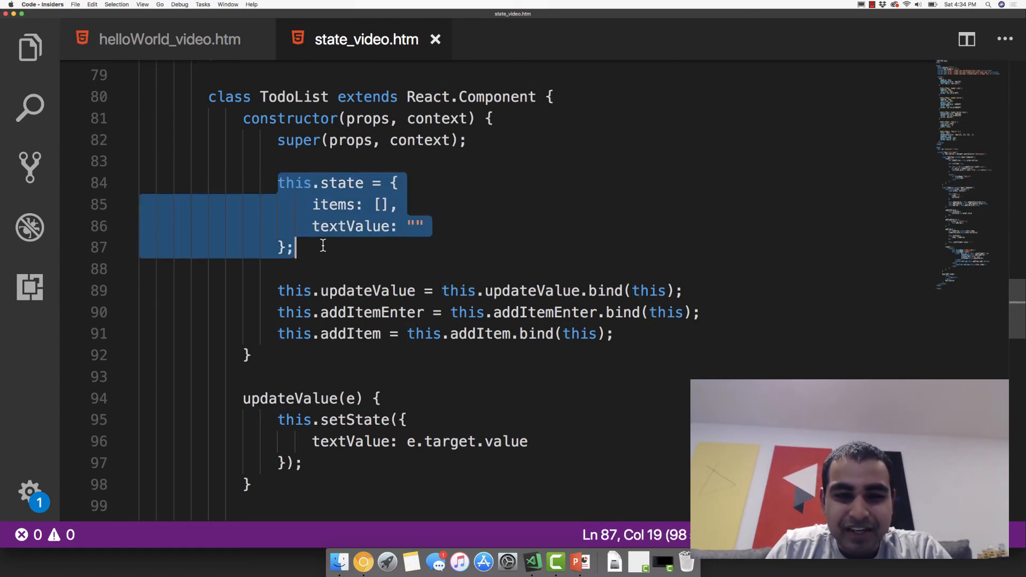
click(296, 247)
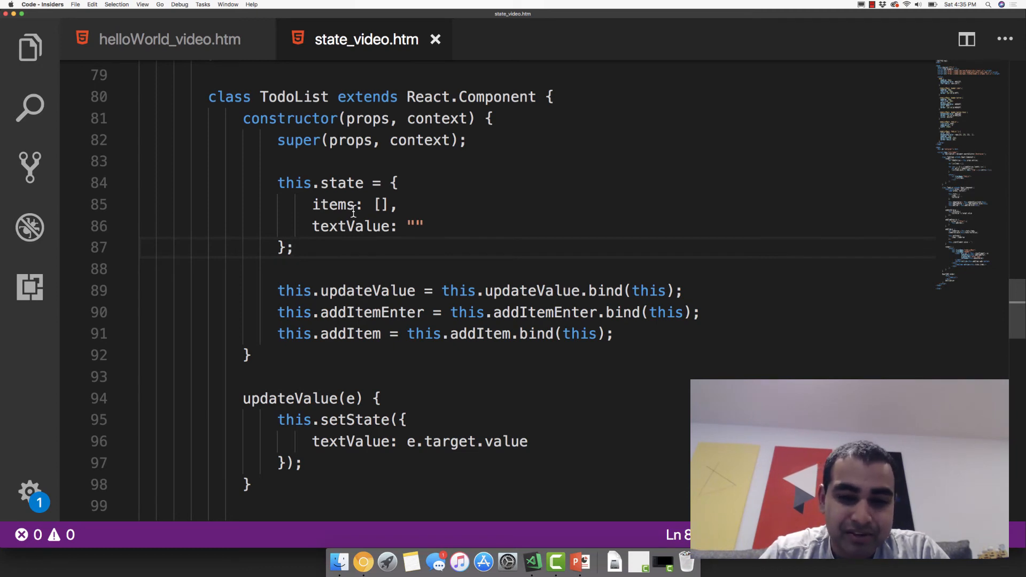
scroll(down, 3)
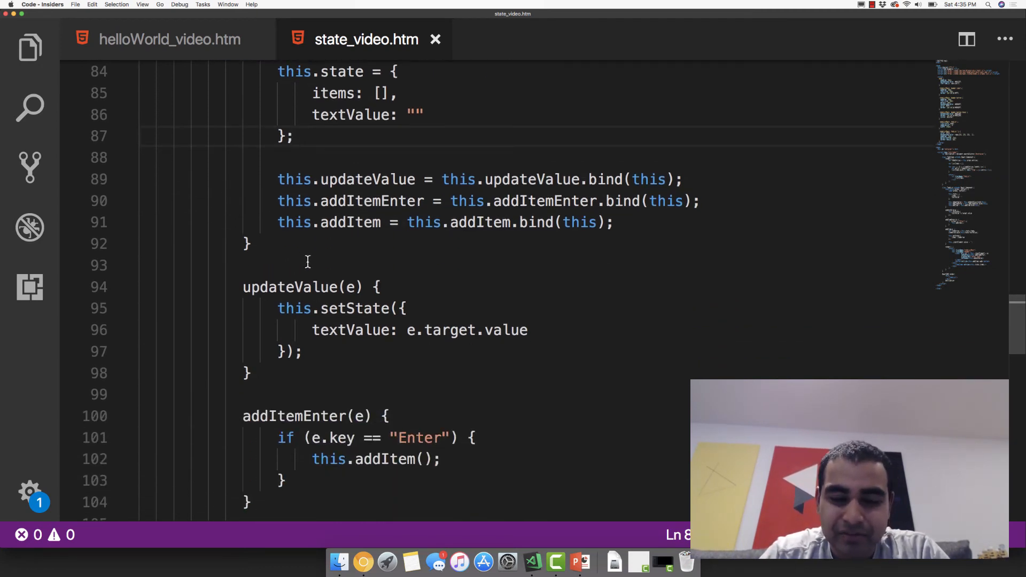
scroll(down, 3)
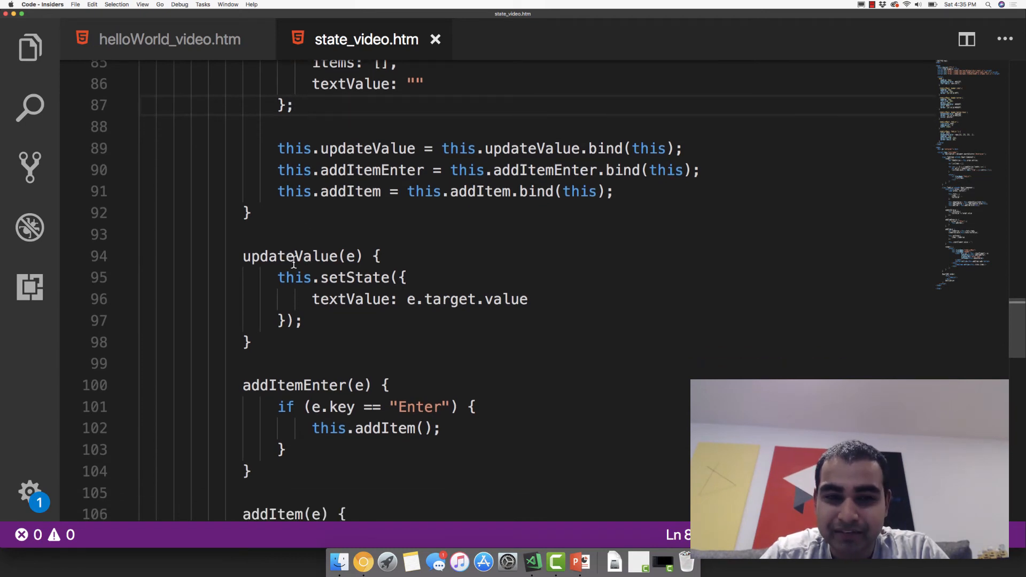
mouse_move(284, 278)
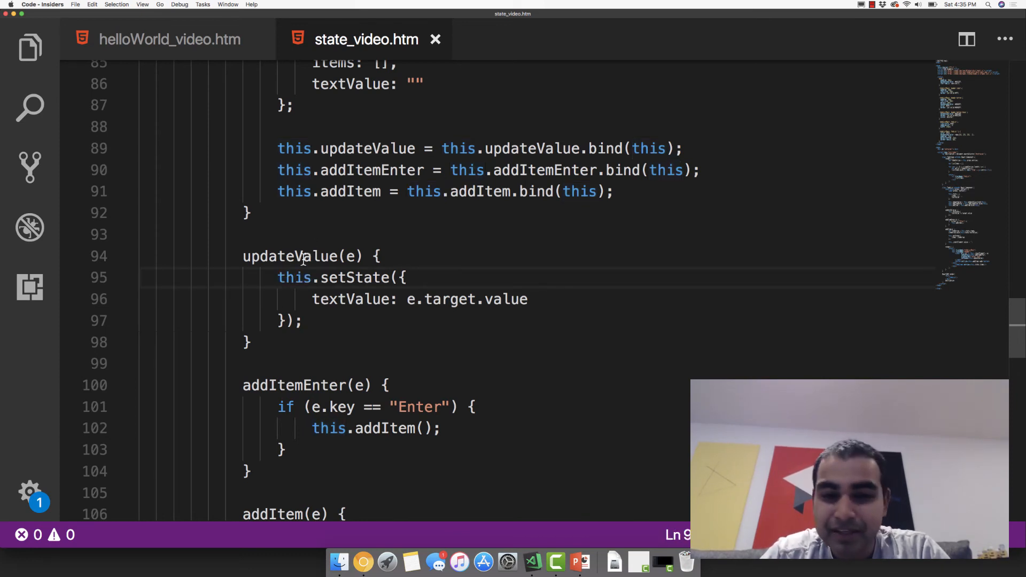
double_click(294, 277)
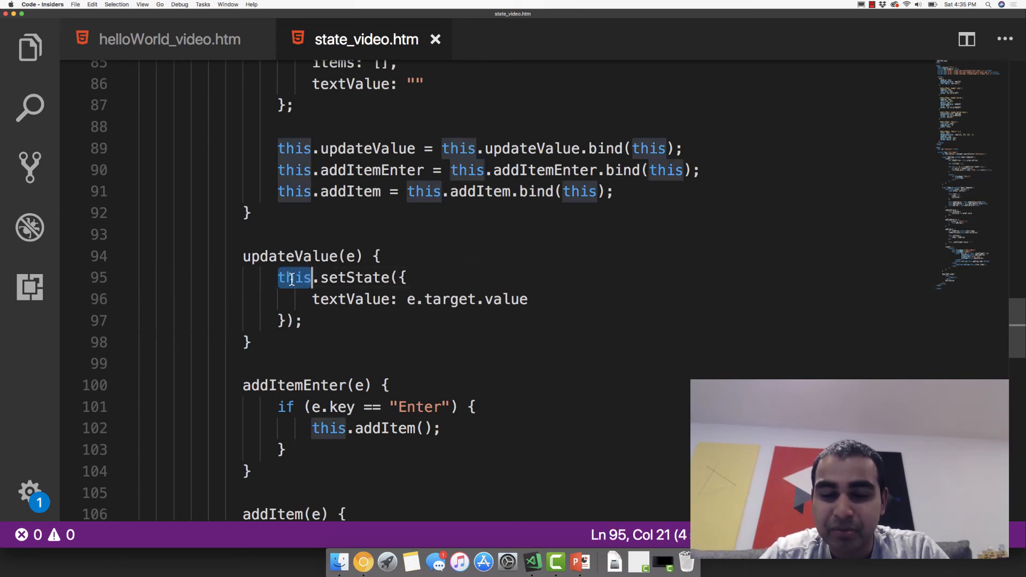